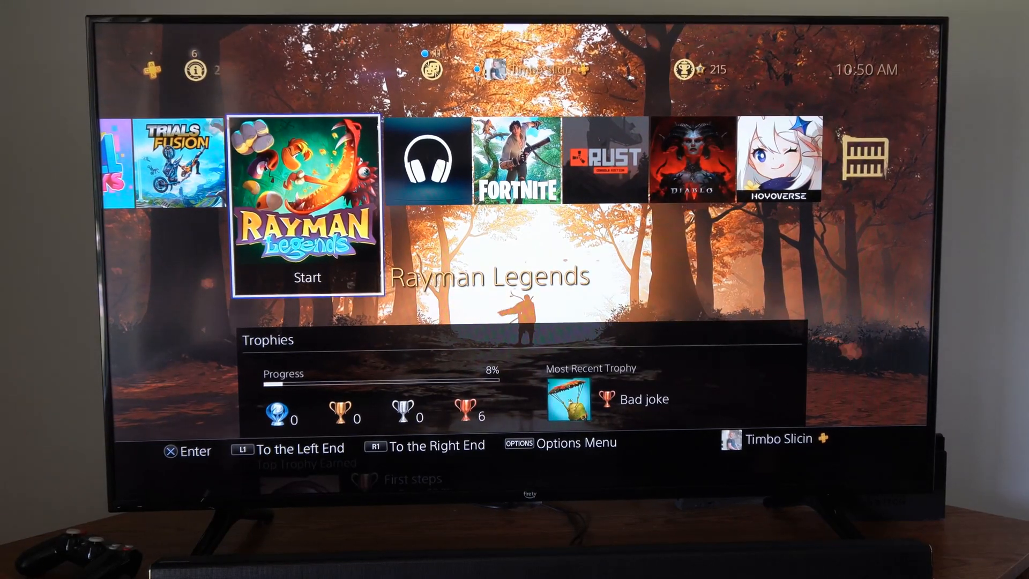
Step: From the home screen, open Settings and reach Application Saved Data Management
{"action": "scroll", "scroll_direction": "right", "scroll_amount": 3}
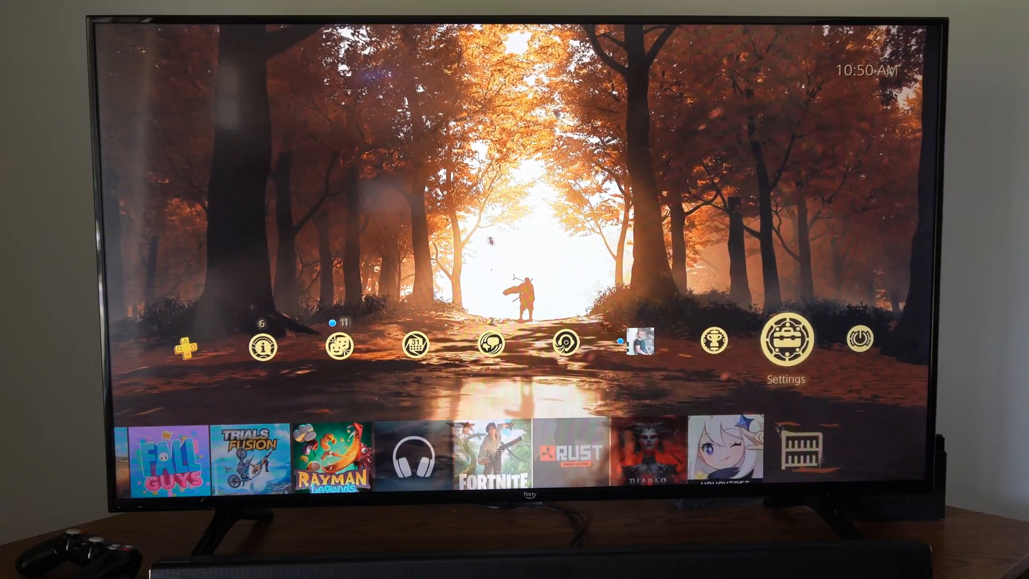
{"action": "left_click", "coordinate": [786, 338]}
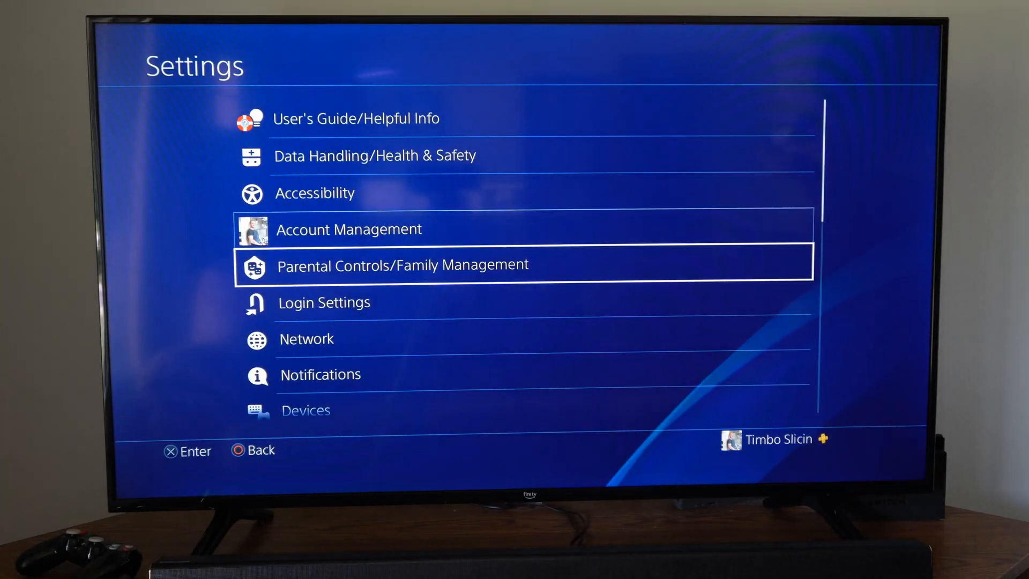
{"action": "scroll", "scroll_direction": "down", "scroll_amount": 3}
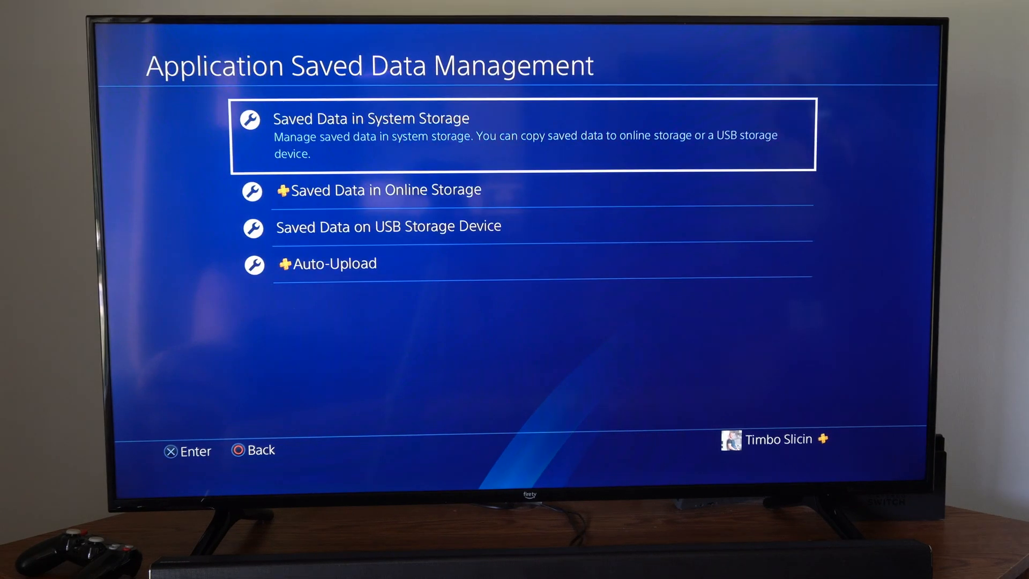
{"action": "key", "text": "Down"}
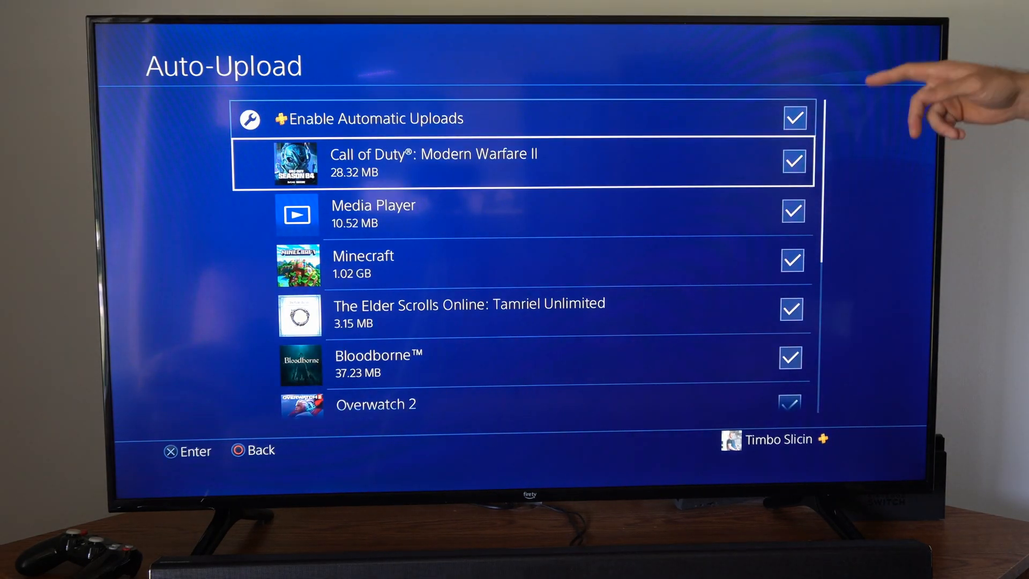
Step: Scroll the Auto-Upload game list to verify all are checked, then back out
{"action": "scroll", "scroll_direction": "down", "scroll_amount": 3}
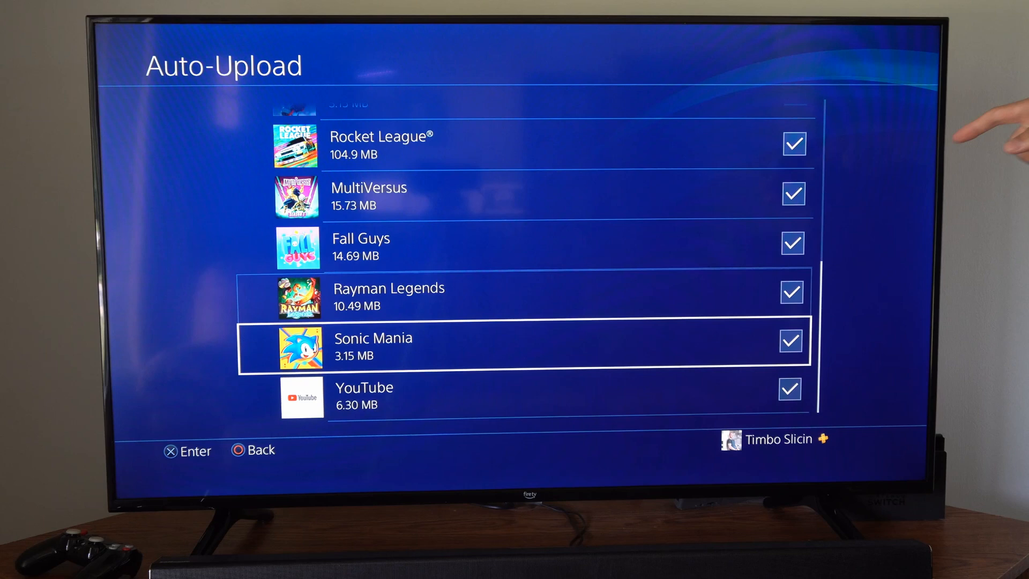
{"action": "scroll", "scroll_direction": "up", "scroll_amount": 3}
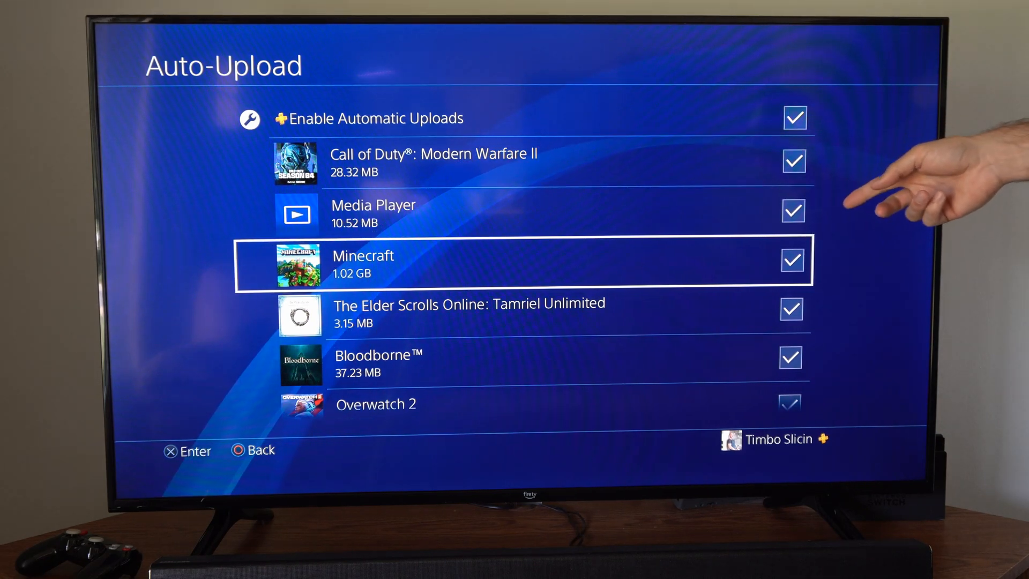
{"action": "scroll", "scroll_direction": "down", "scroll_amount": 3}
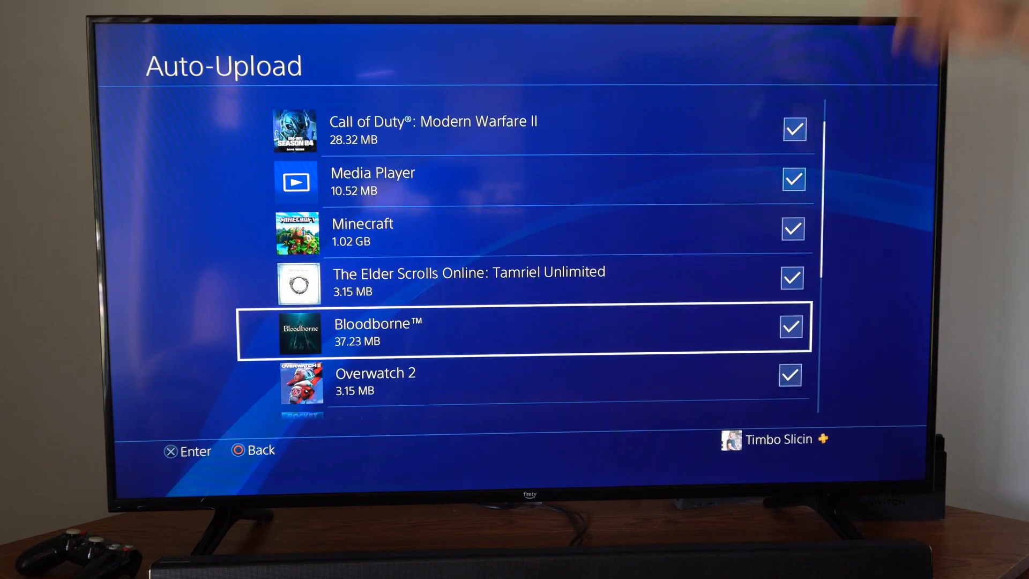
{"action": "scroll", "scroll_direction": "up", "scroll_amount": 3}
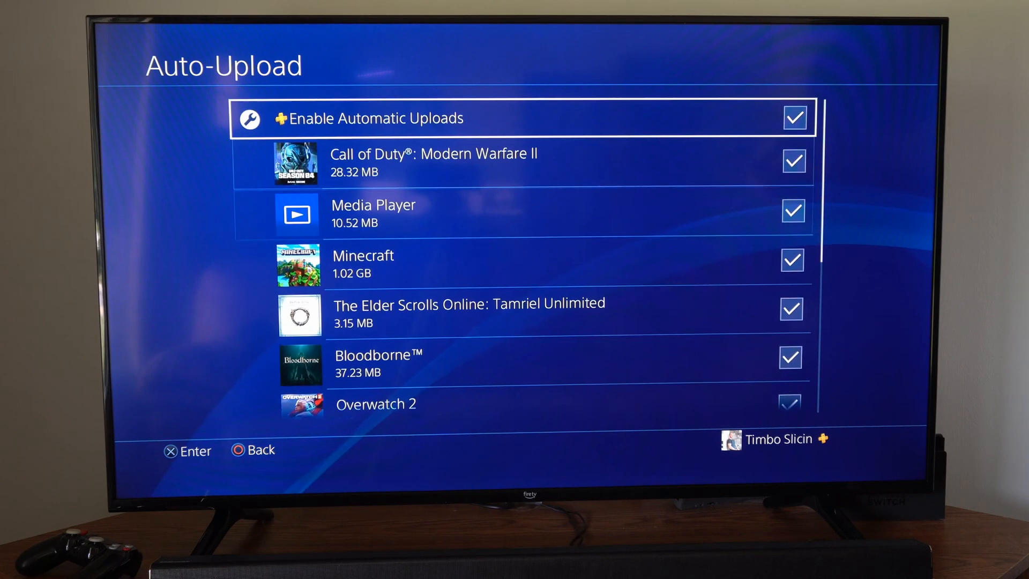
{"action": "key", "text": "Back"}
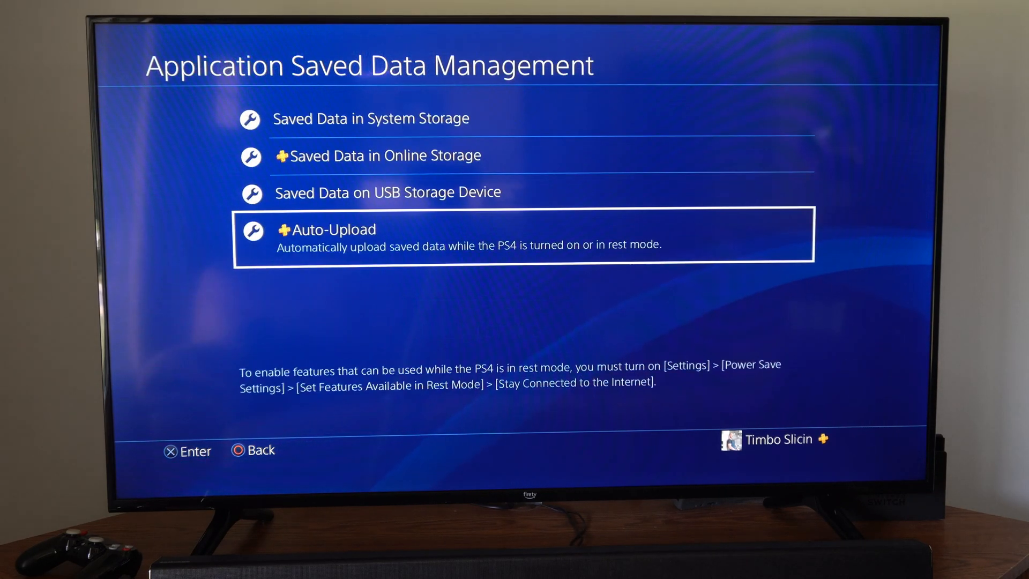